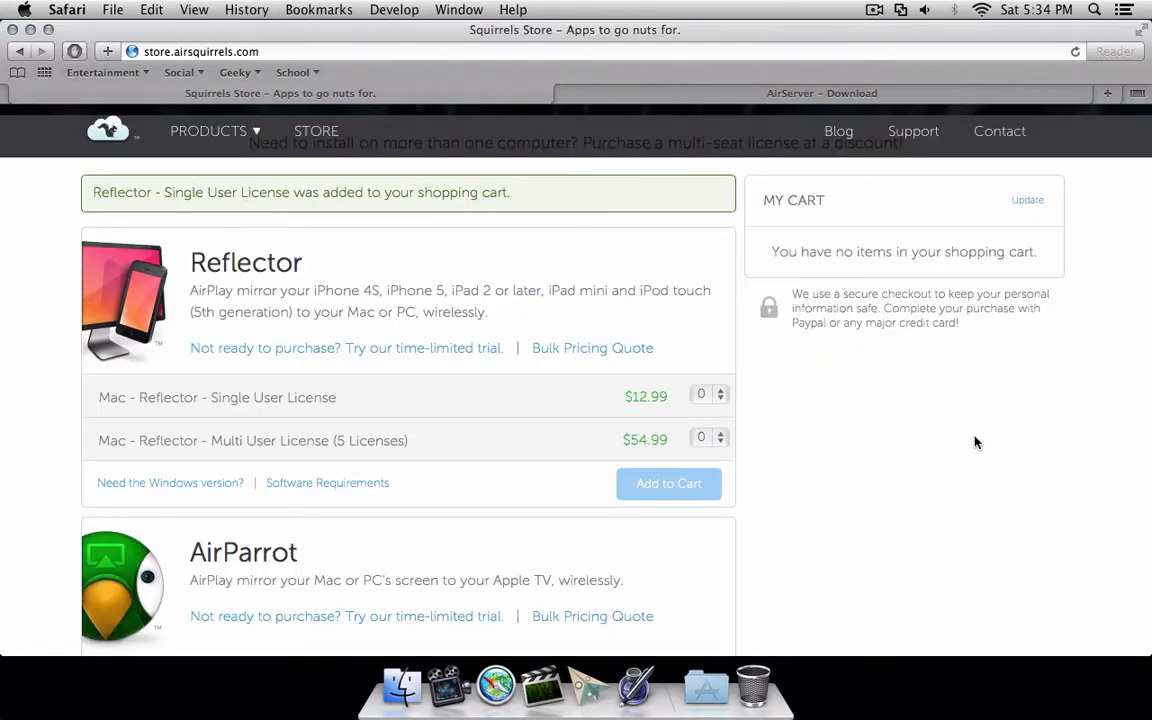
Locate Reflector.dmg in the Downloads folder and mount it to show the installer window.
scroll("down", 3)
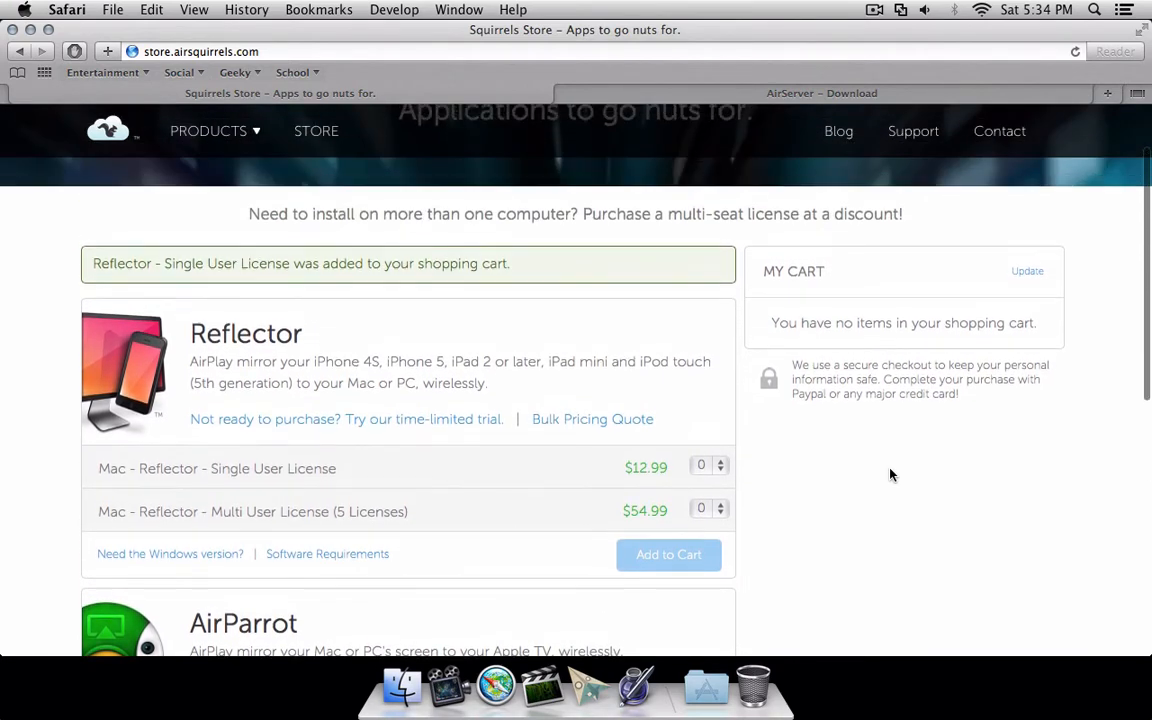
scroll("down", 3)
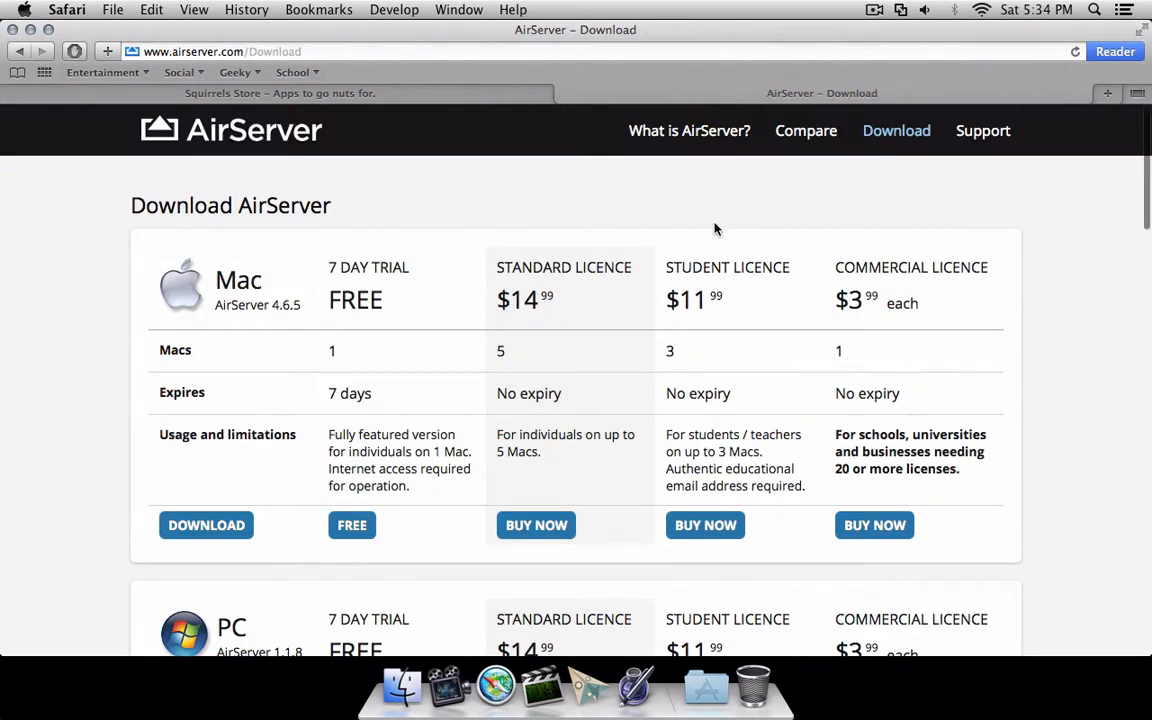
scroll("down", 3)
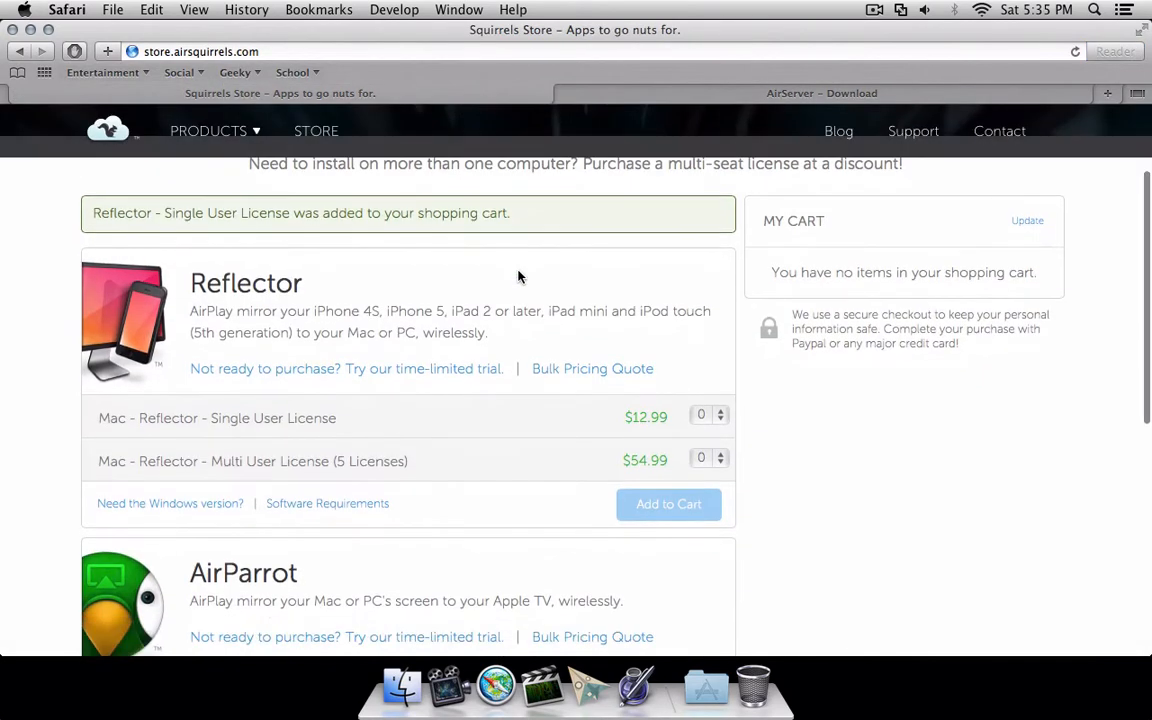
left_click(1108, 52)
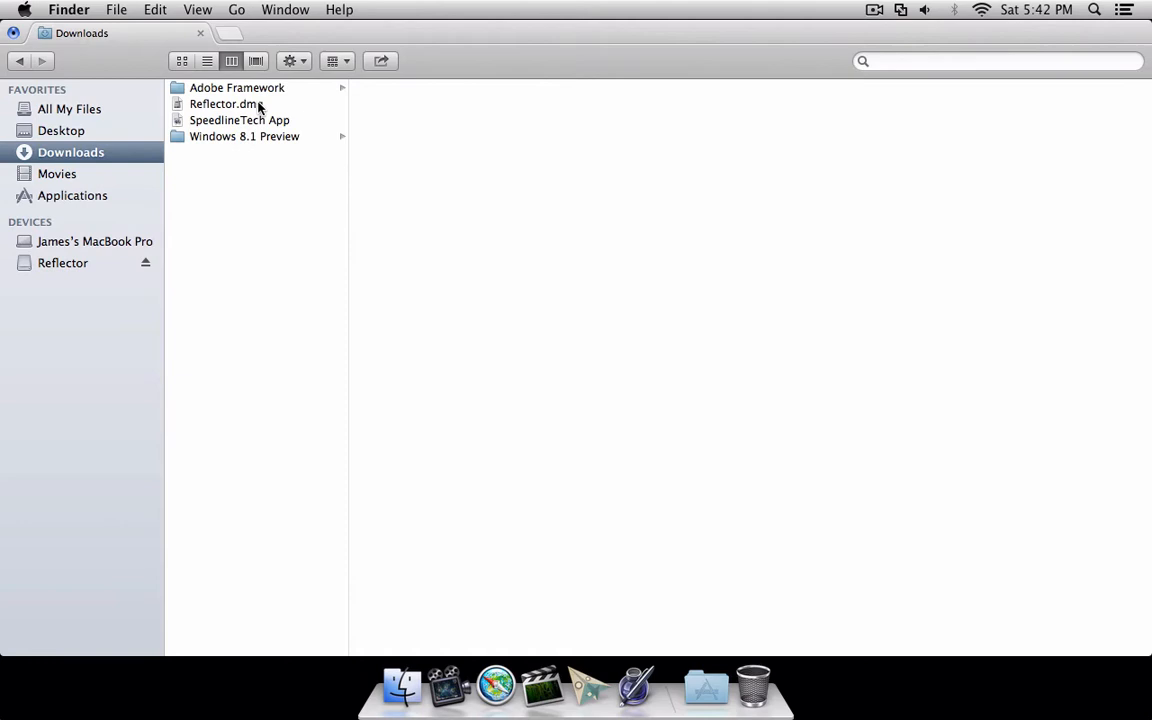
double_click(224, 104)
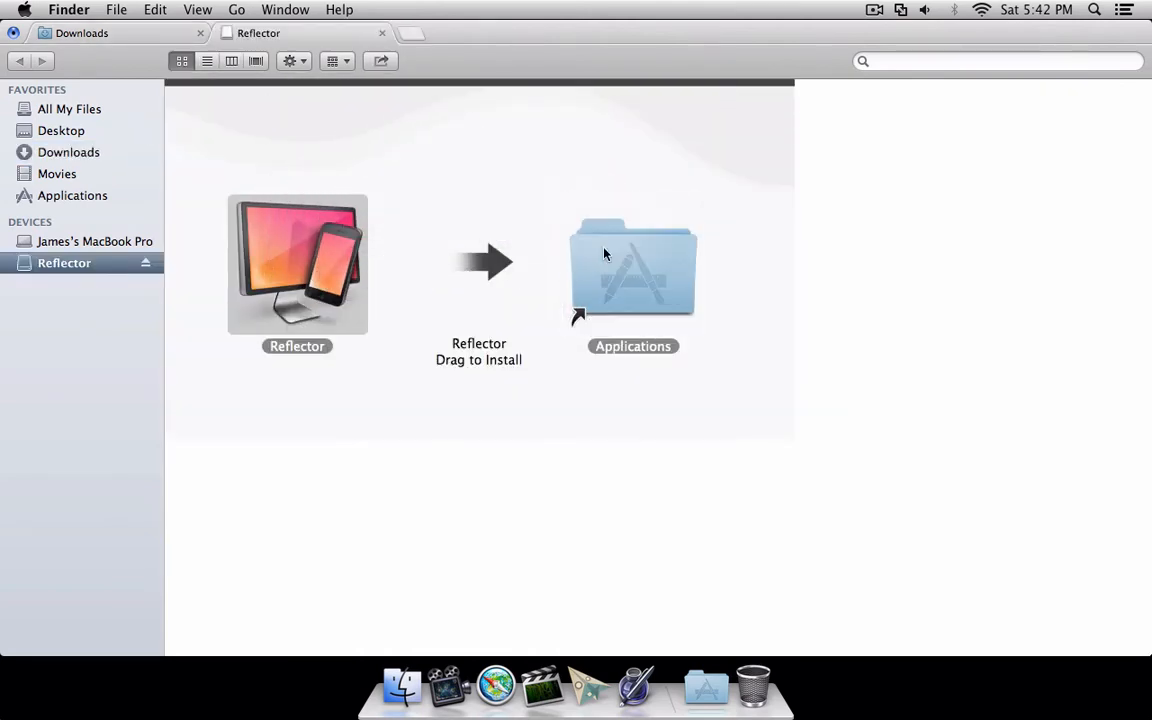
type("re")
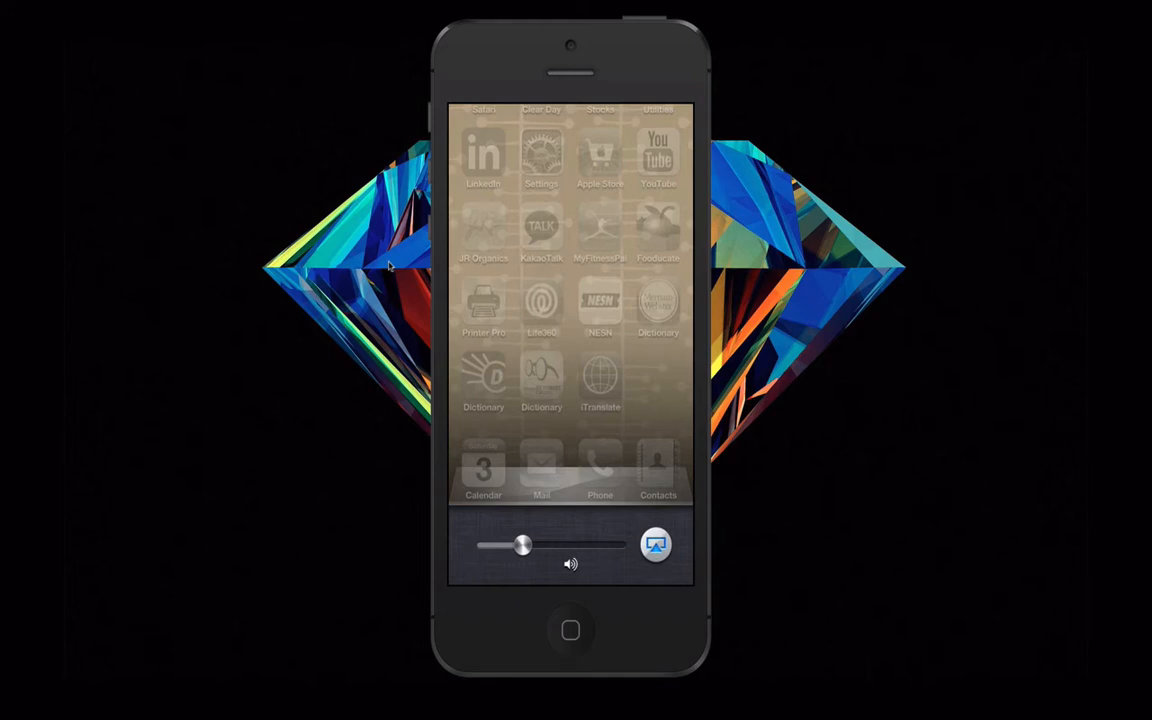
left_click(656, 544)
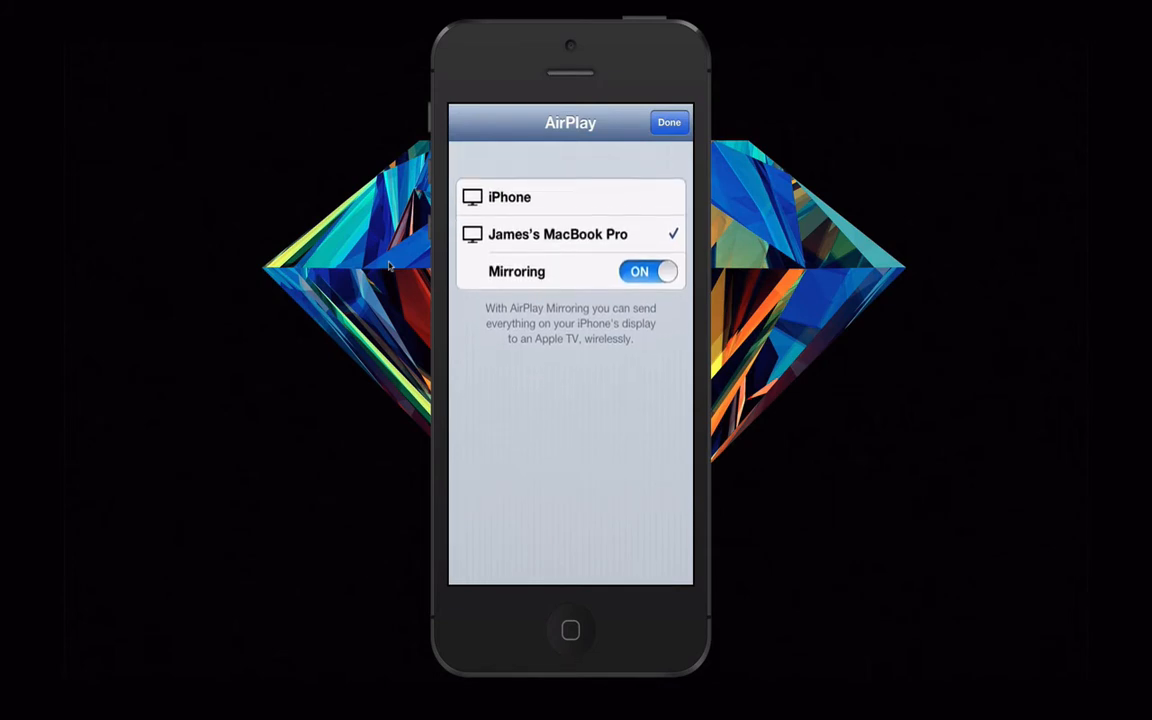
left_click(668, 122)
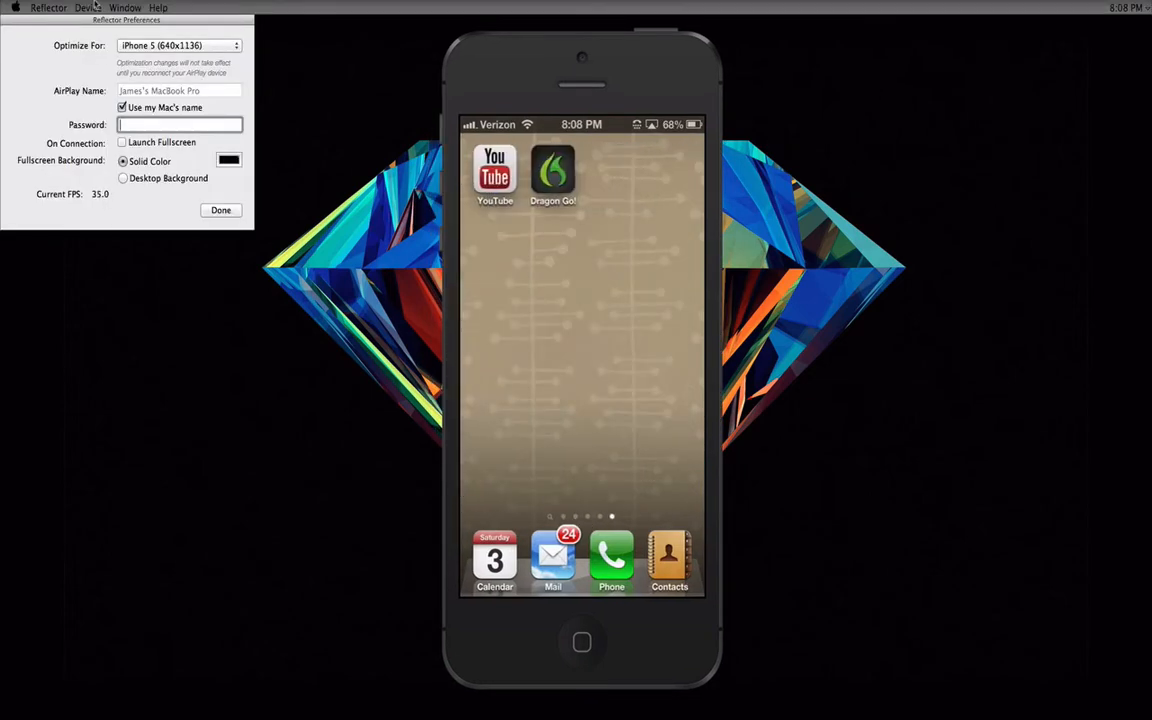
Switch the mirrored iPhone to the iOS White frame skin via Device > Frame Skin.
left_click(88, 8)
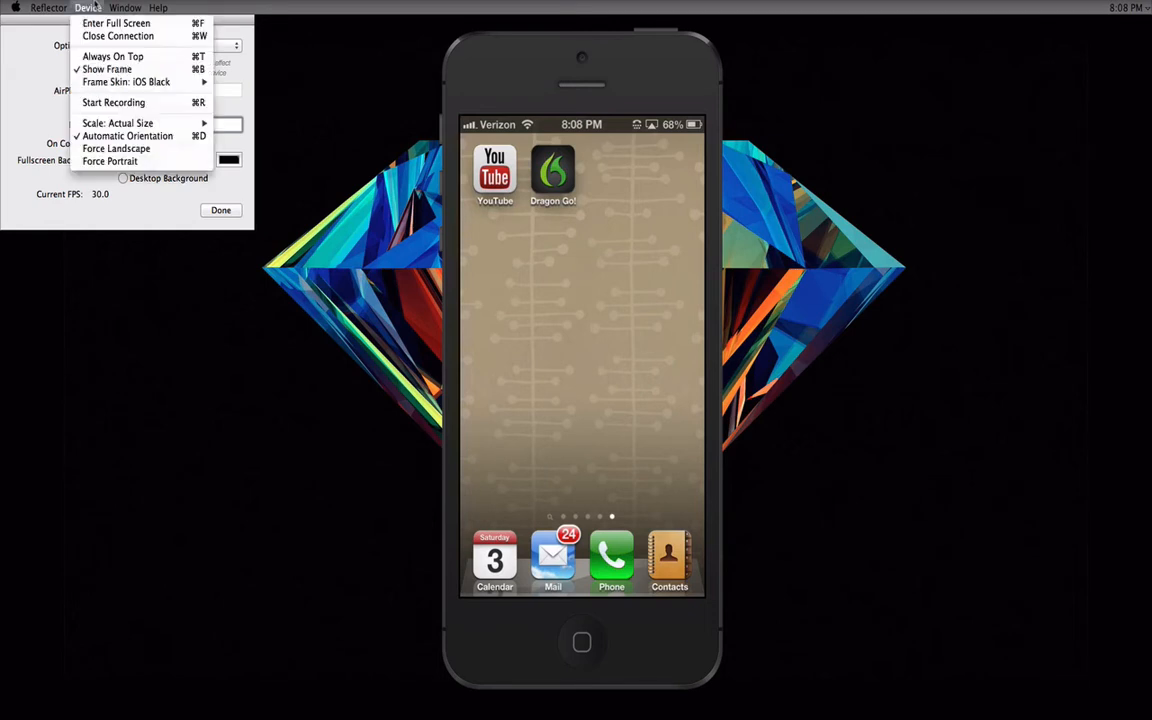
mouse_move(126, 80)
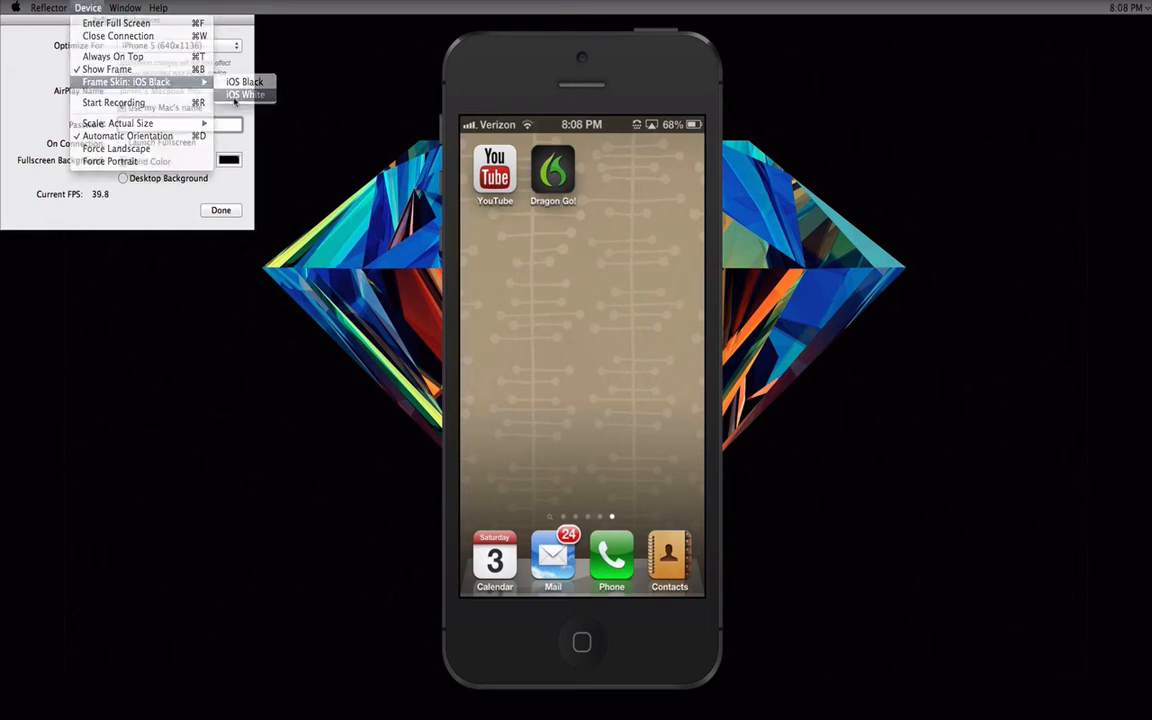
left_click(244, 94)
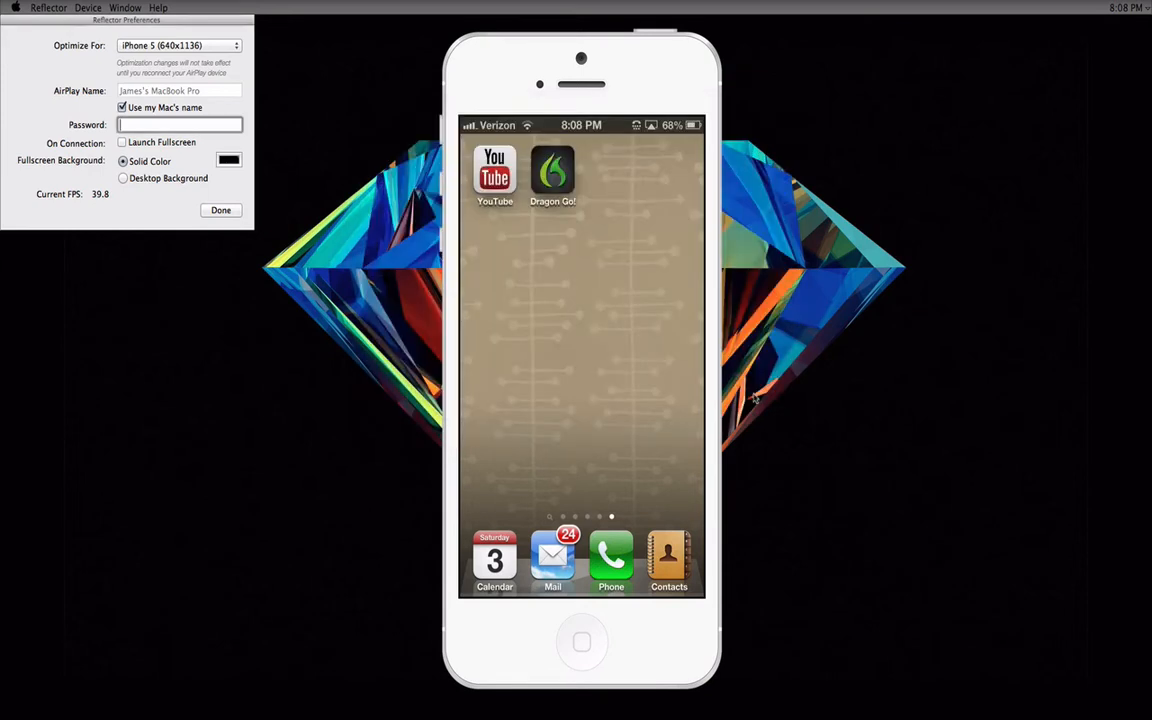
left_click(220, 210)
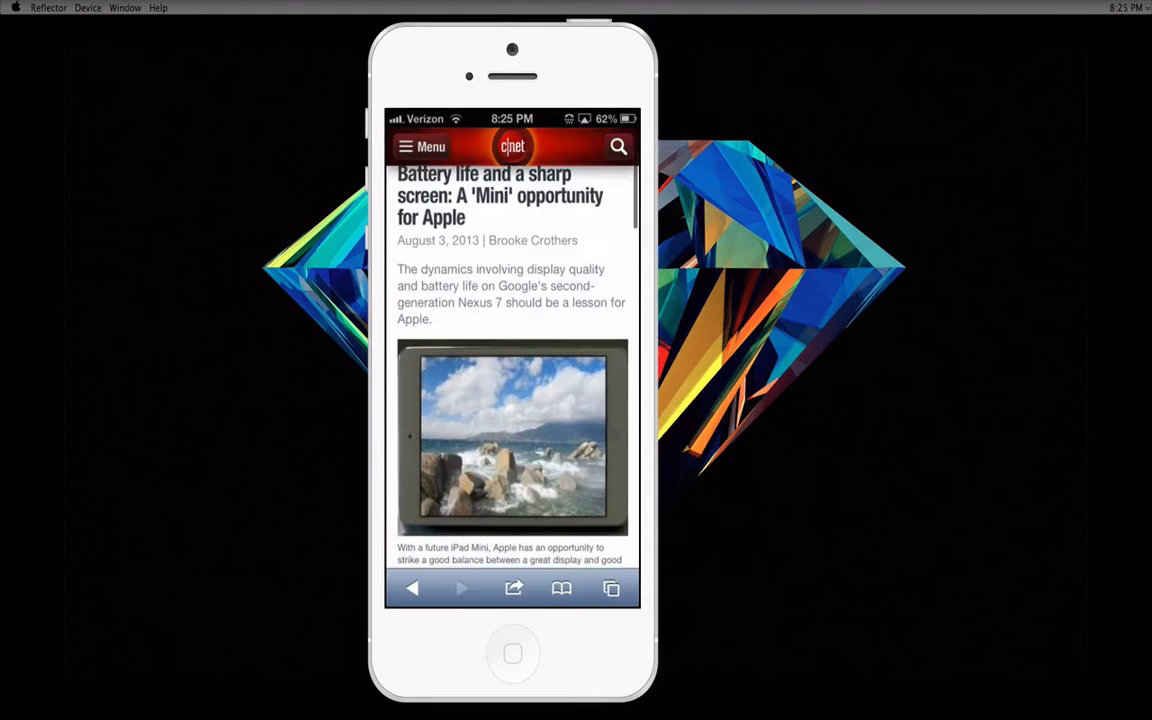
Scroll down through the CNET article in mobile Safari on the mirrored iPhone.
scroll("down", 3)
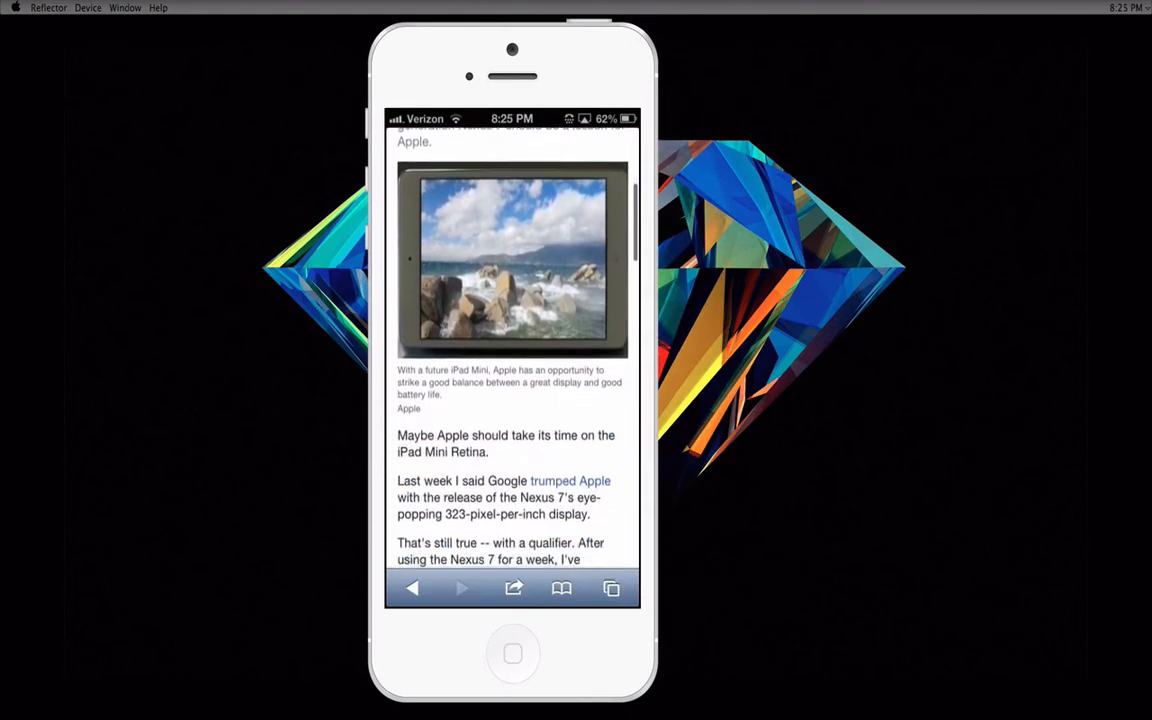
scroll("down", 3)
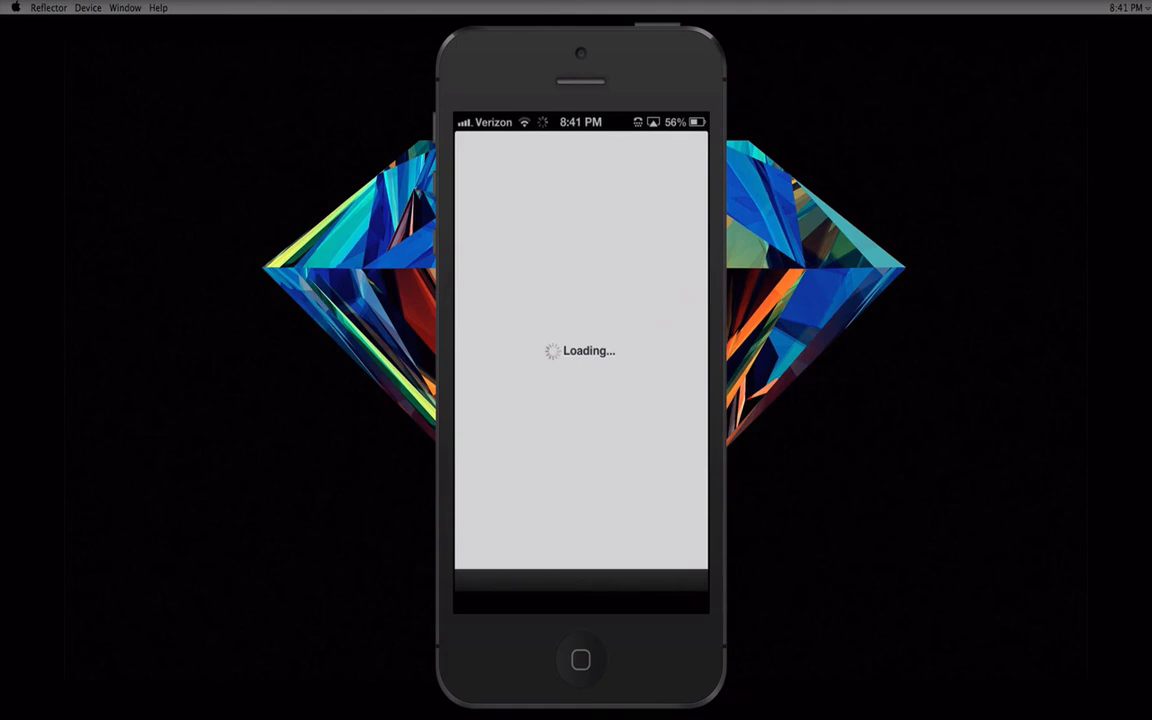
Browse the shopping app's Stores, Cart and More tabs, then return to the home screen.
left_click(580, 590)
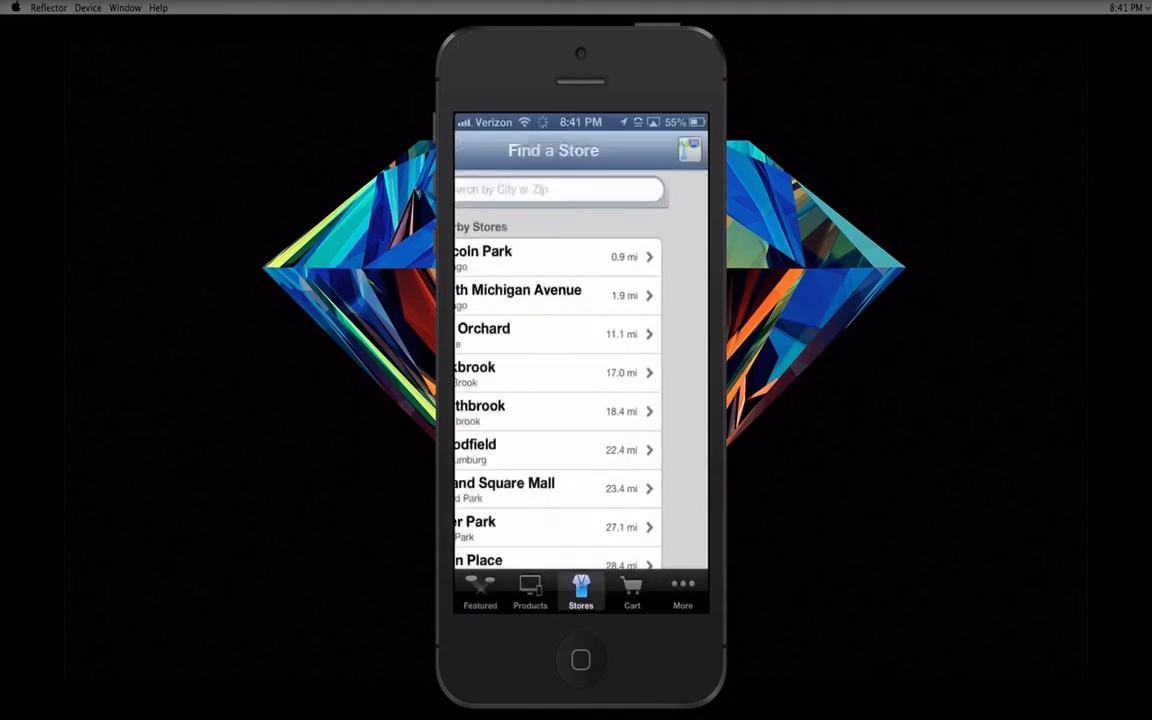
left_click(632, 590)
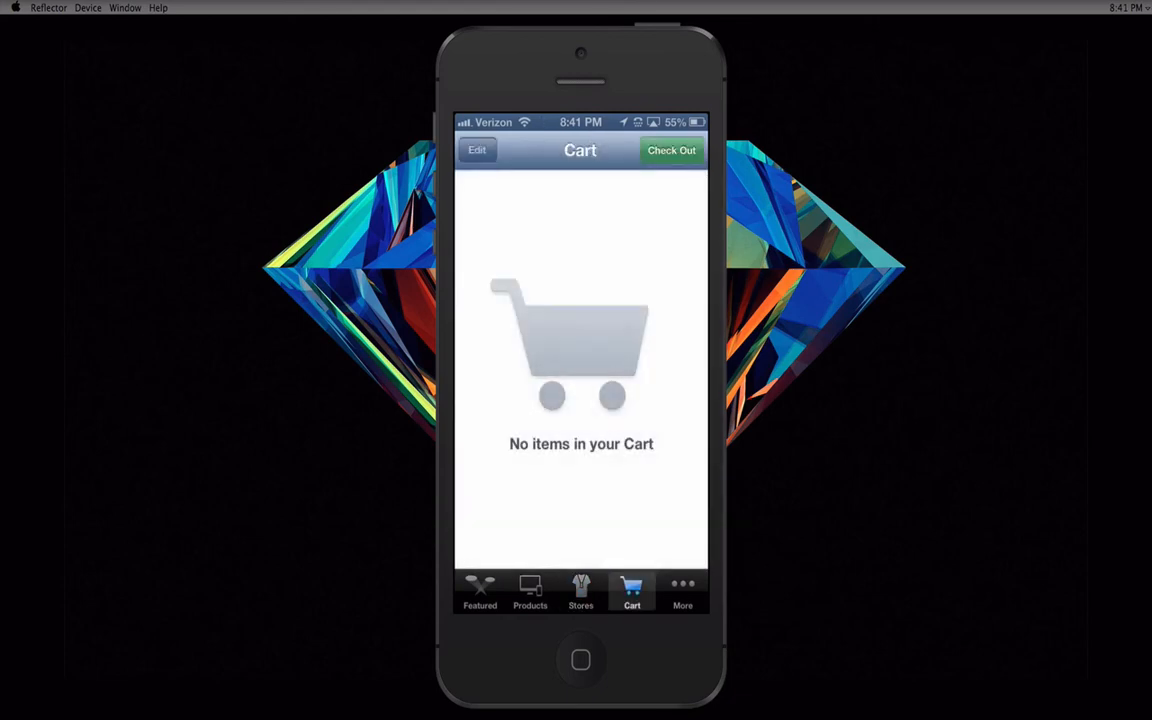
left_click(682, 590)
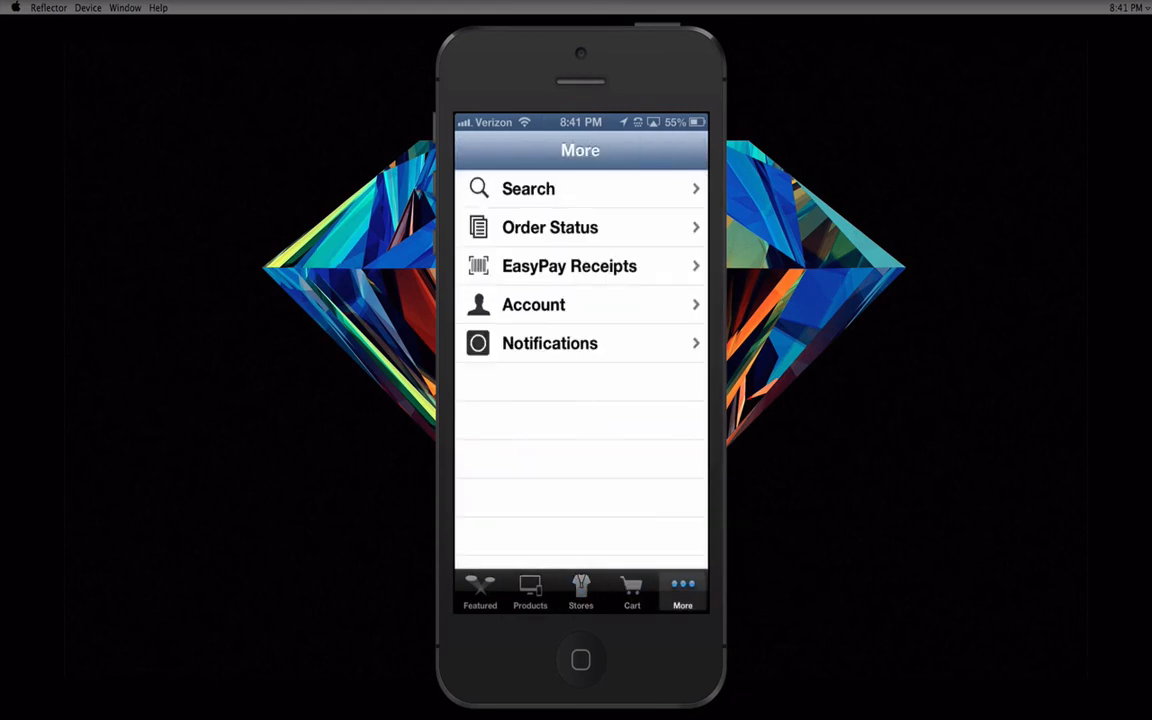
left_click(580, 660)
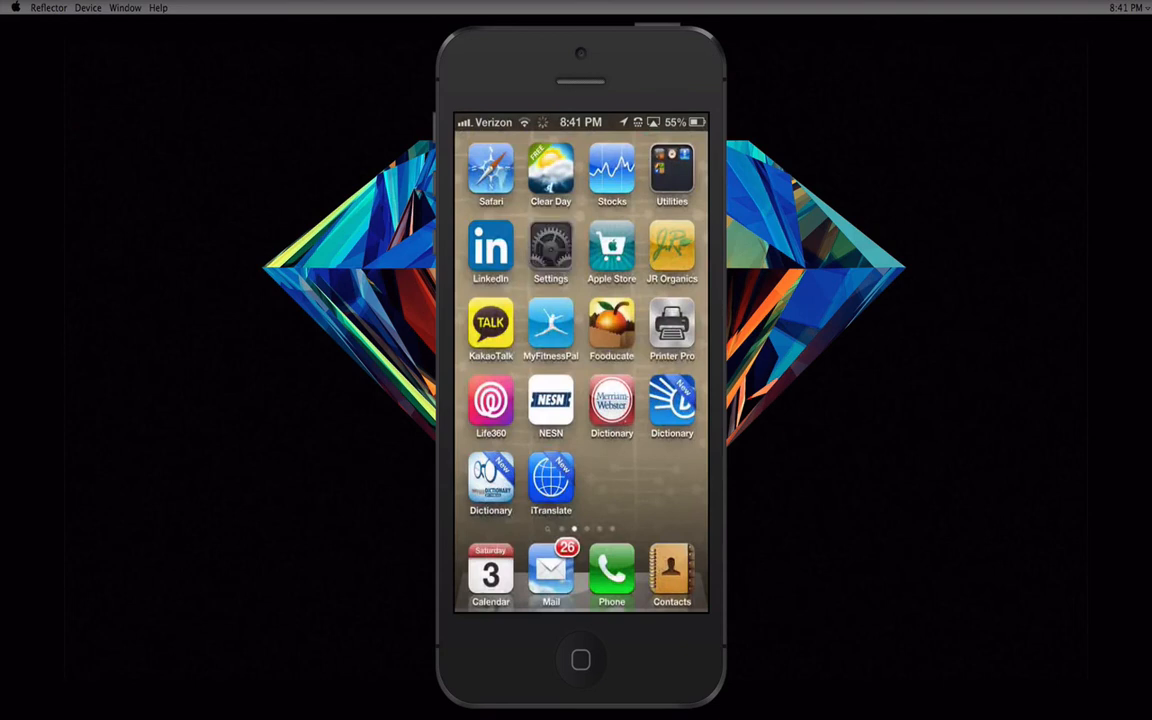
In Settings, scroll to iTalk and show its page with Quick Record Mode switched on.
left_click(550, 252)
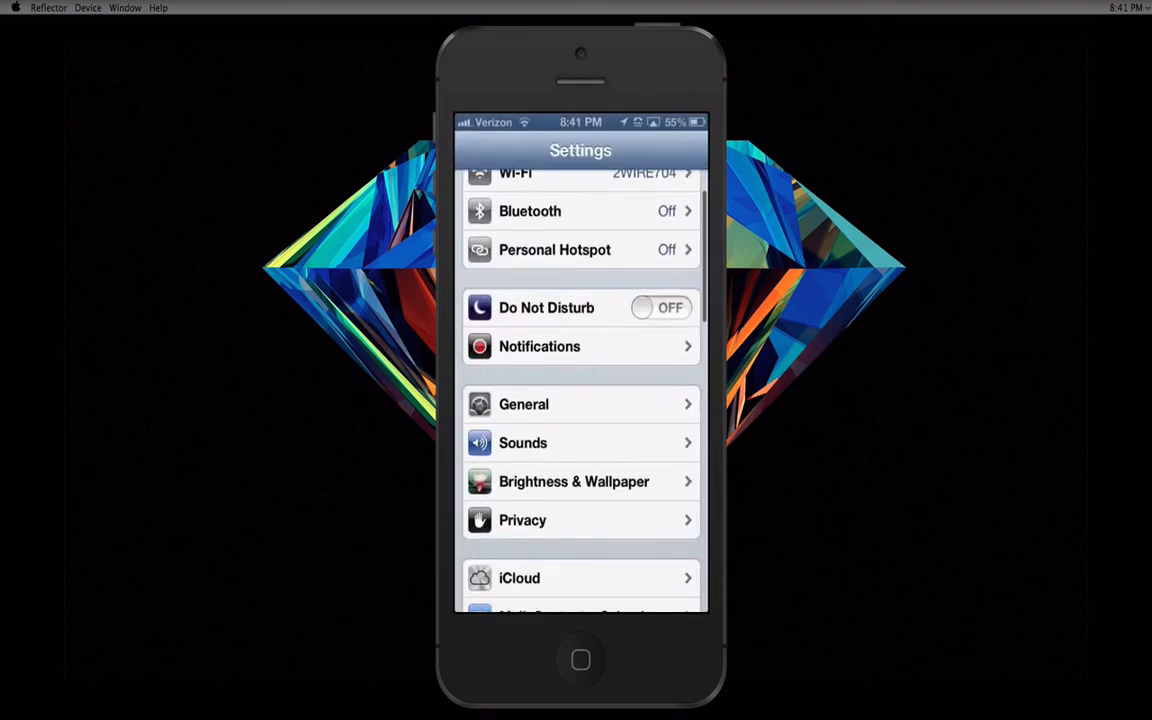
scroll("down", 3)
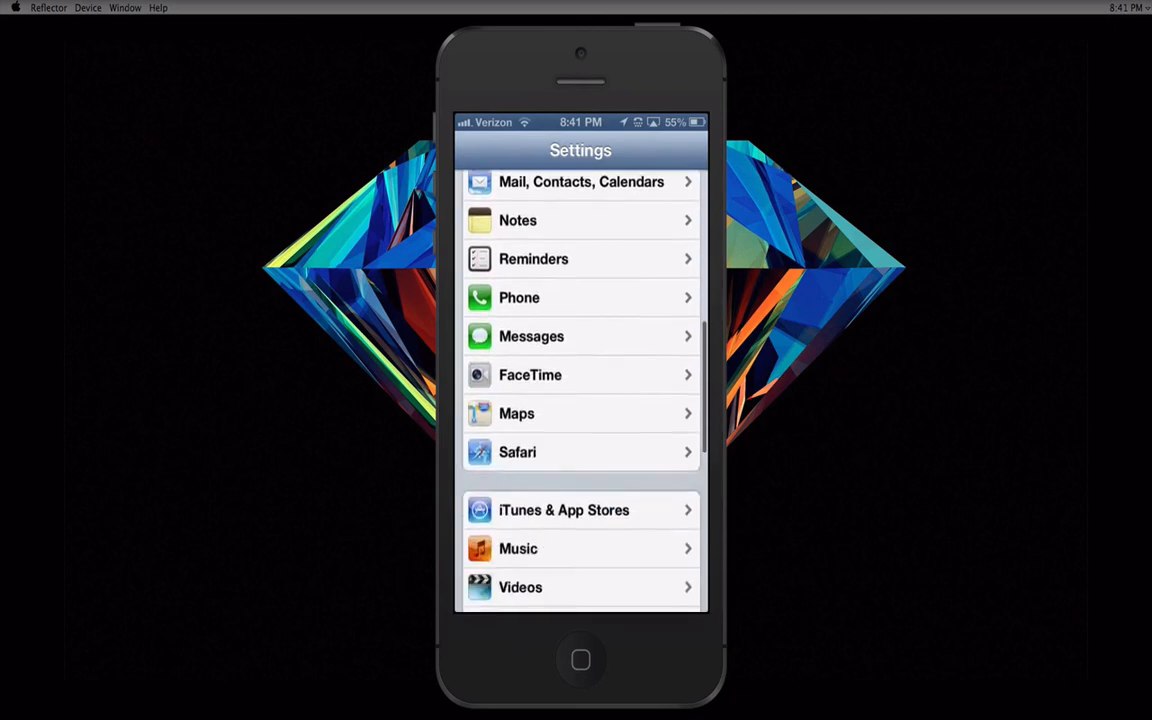
scroll("down", 3)
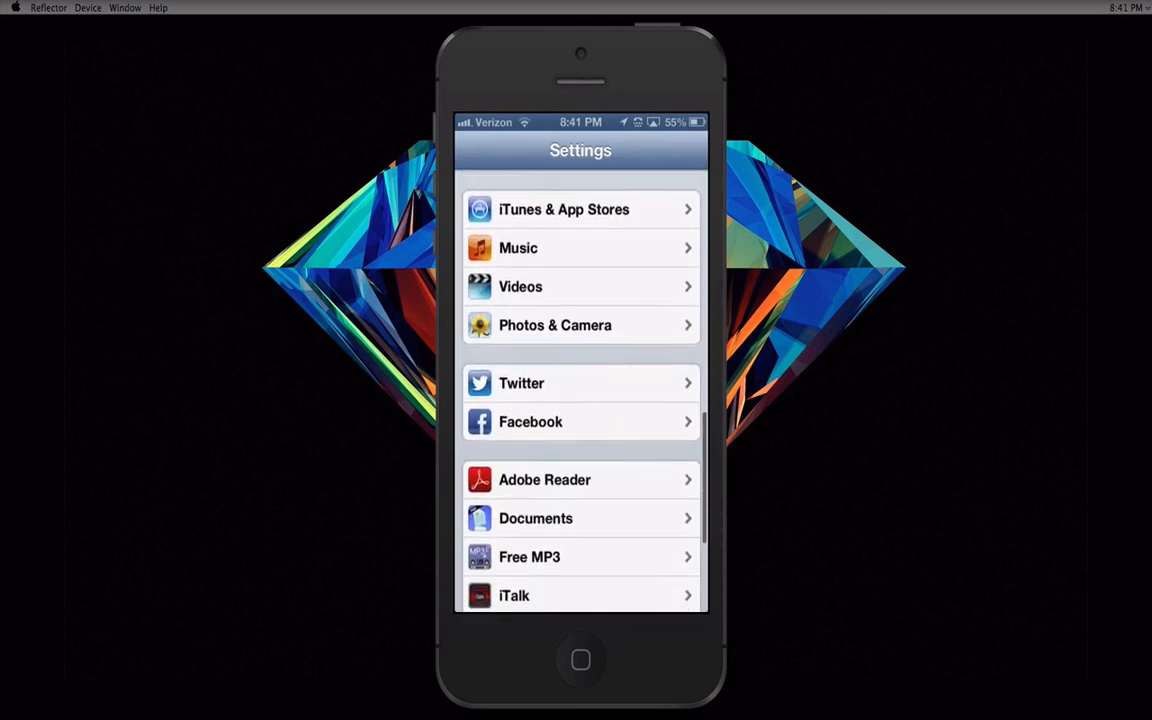
scroll("down", 3)
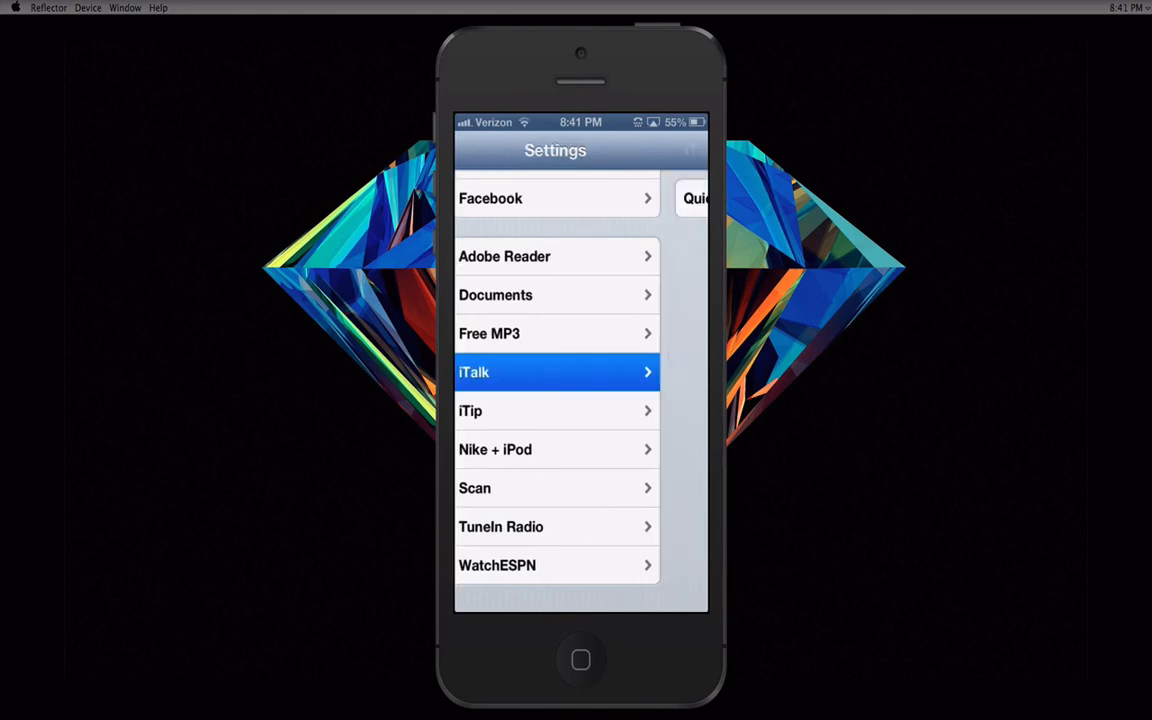
left_click(556, 372)
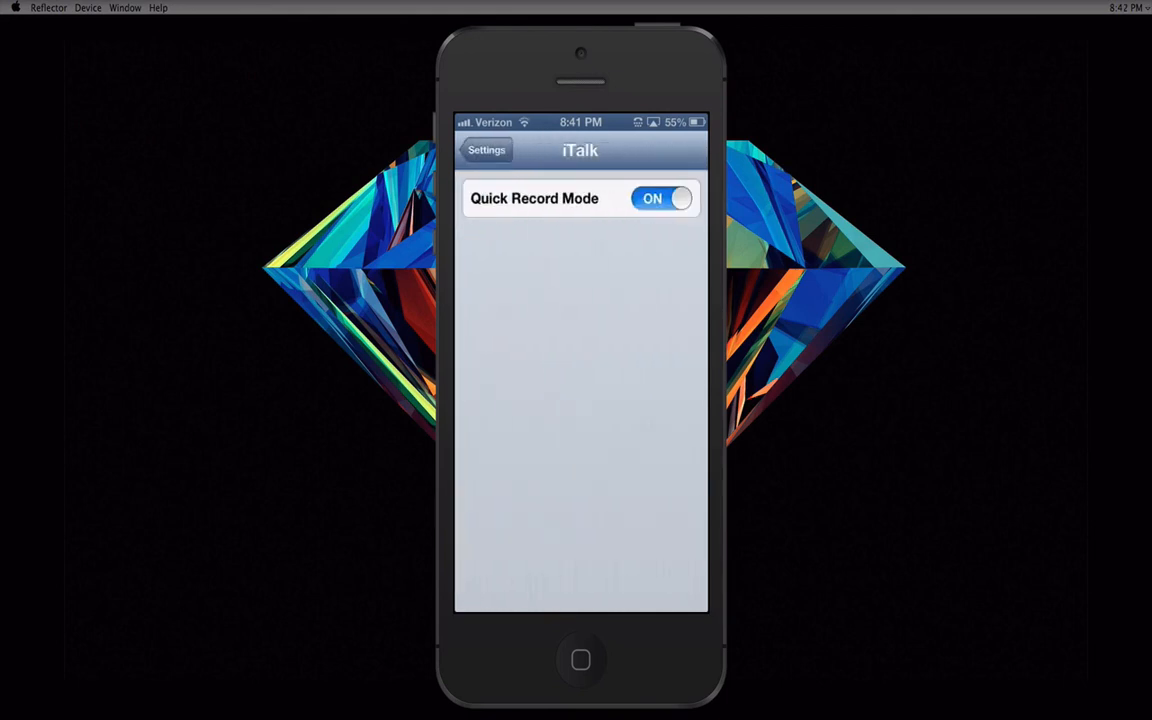